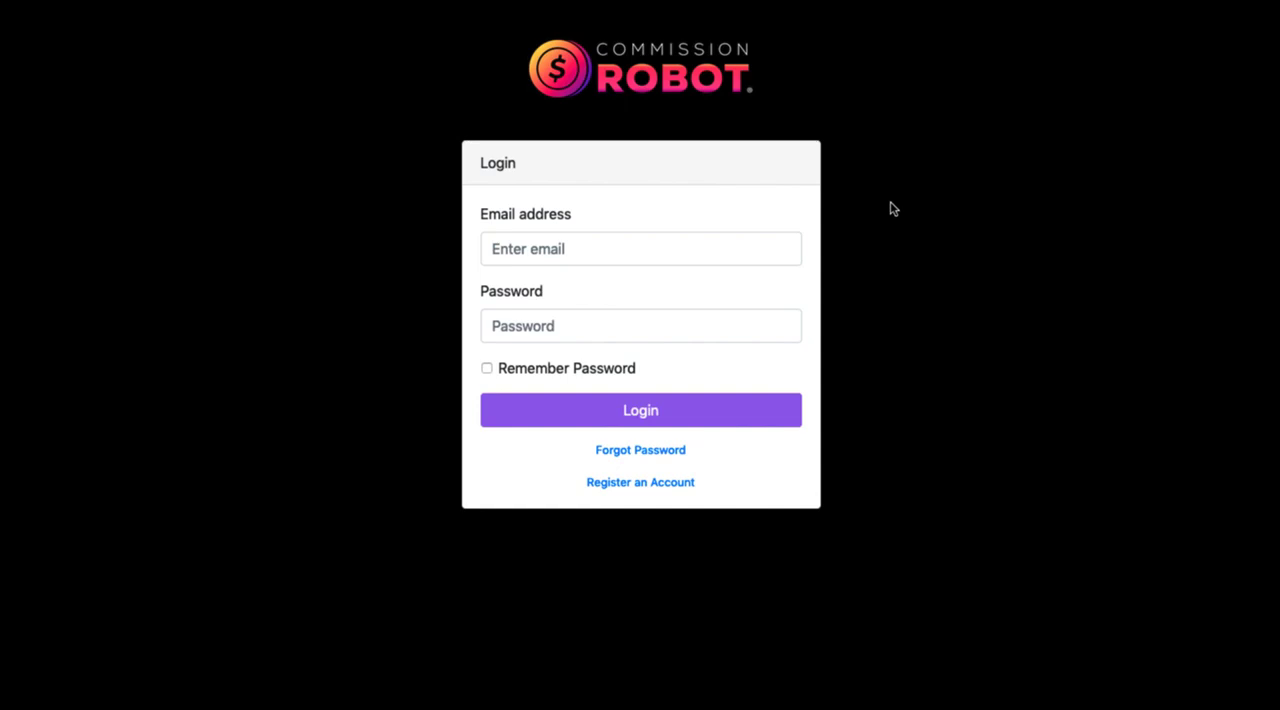
Sign in with the account email ('payb...') and password to reach the zero-product dashboard.
left_click(660, 248)
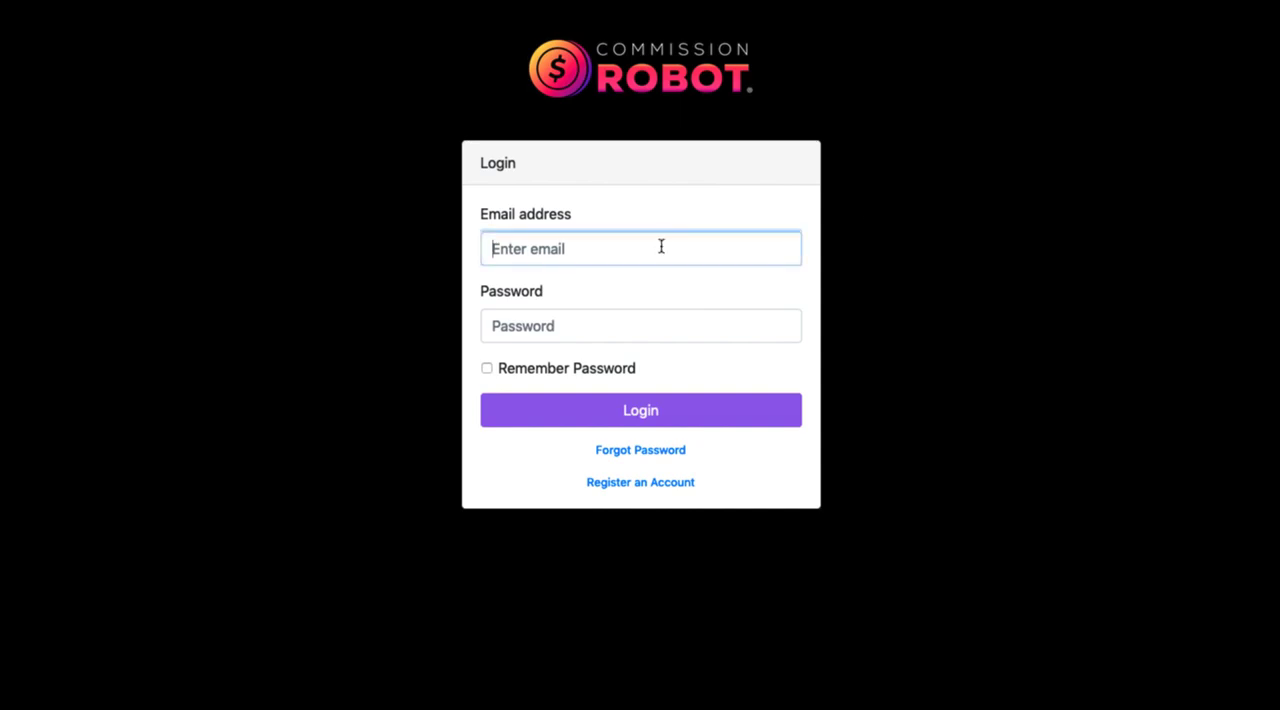
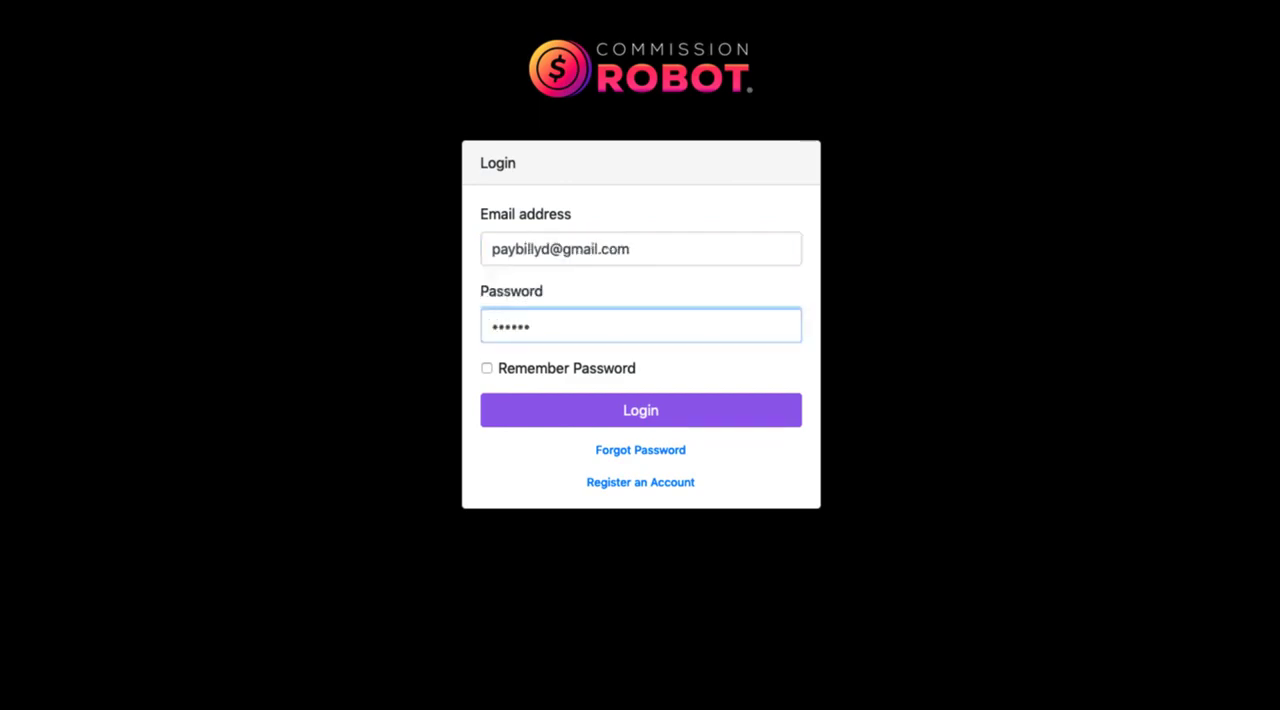
left_click(640, 410)
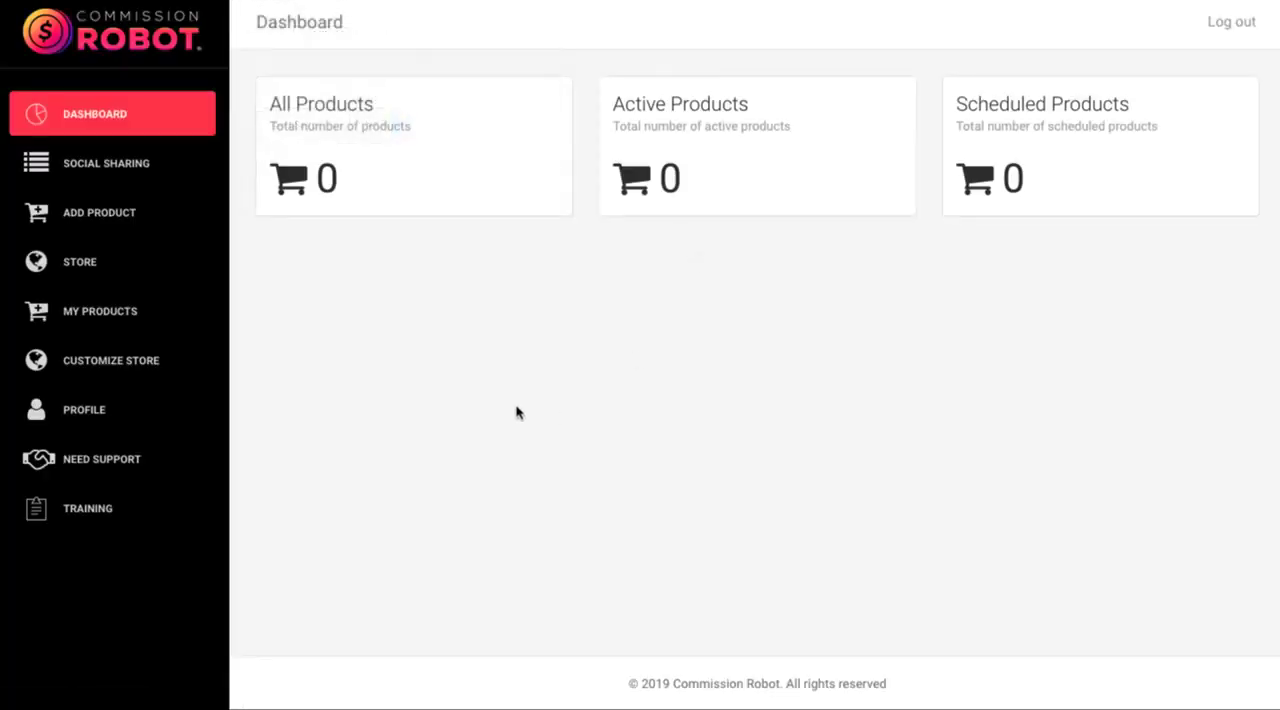
mouse_move(345, 57)
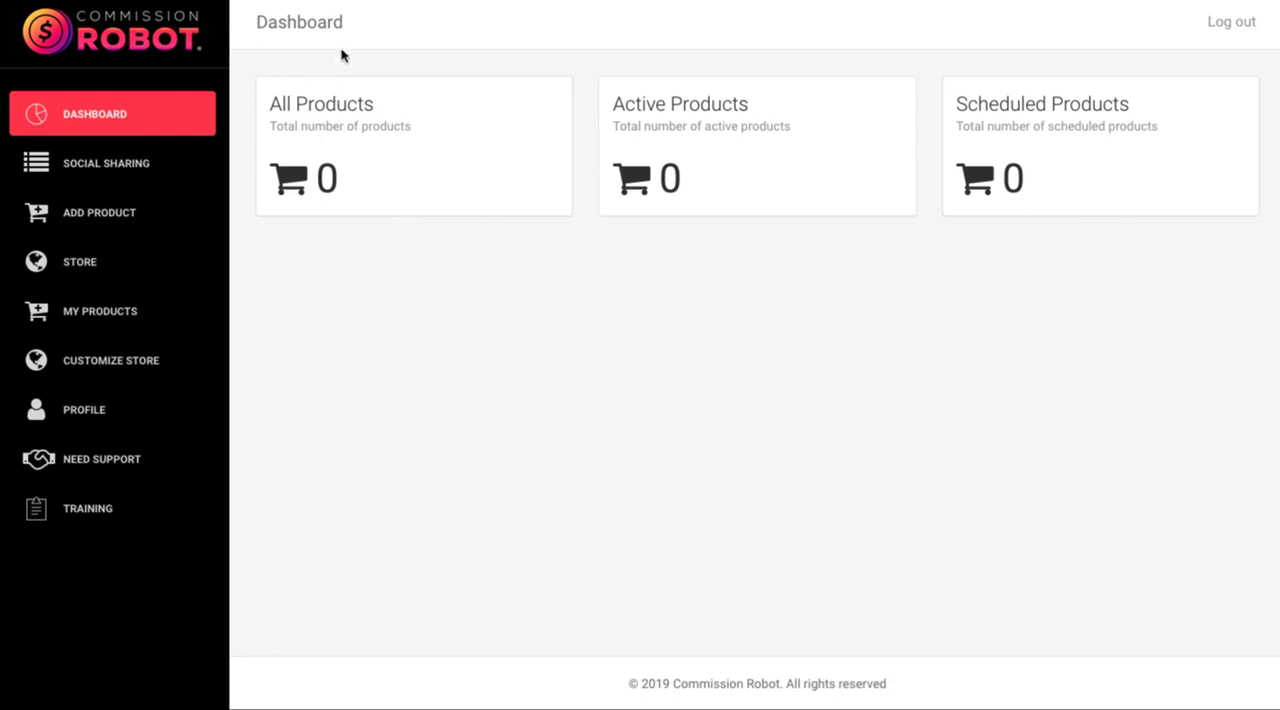
mouse_move(356, 110)
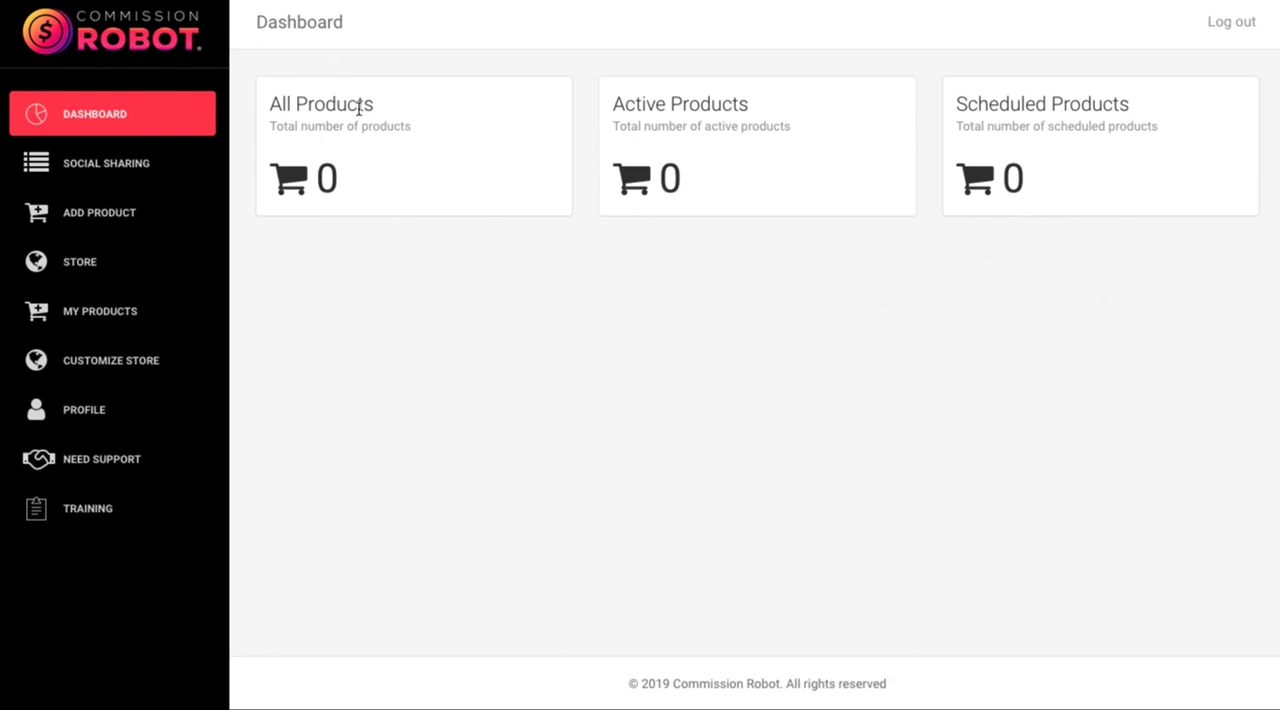
mouse_move(1081, 157)
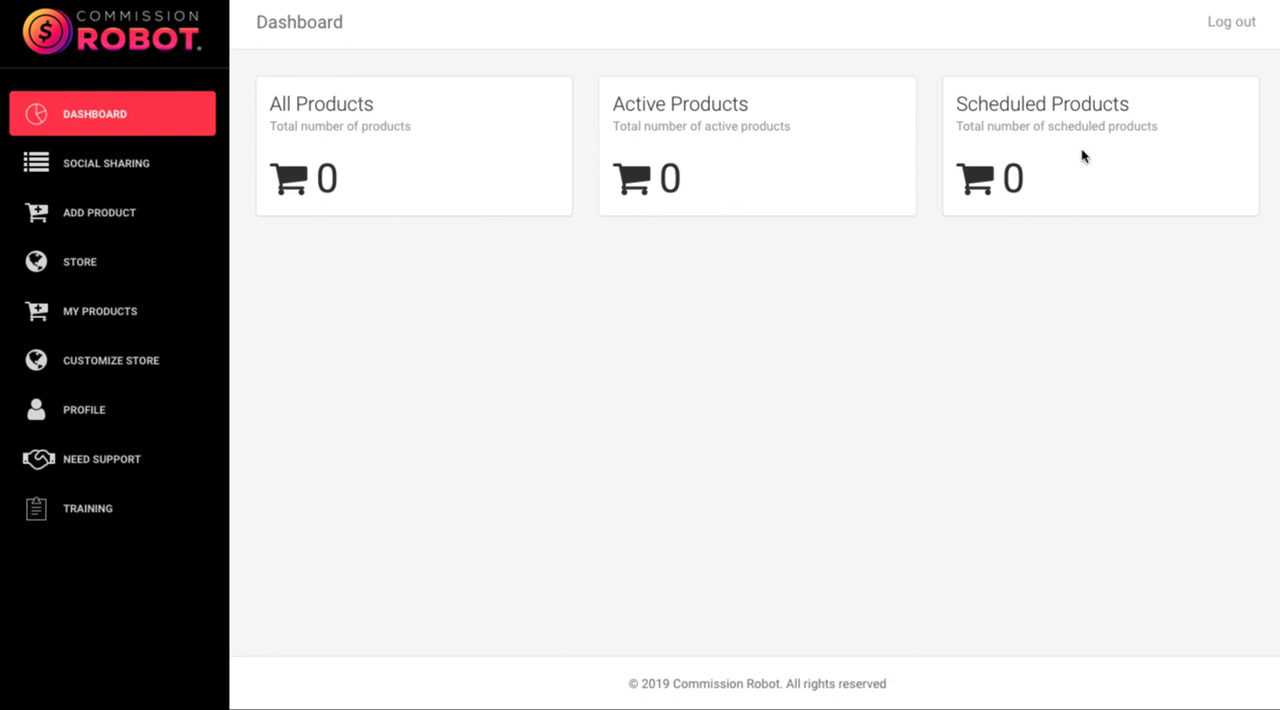
mouse_move(313, 259)
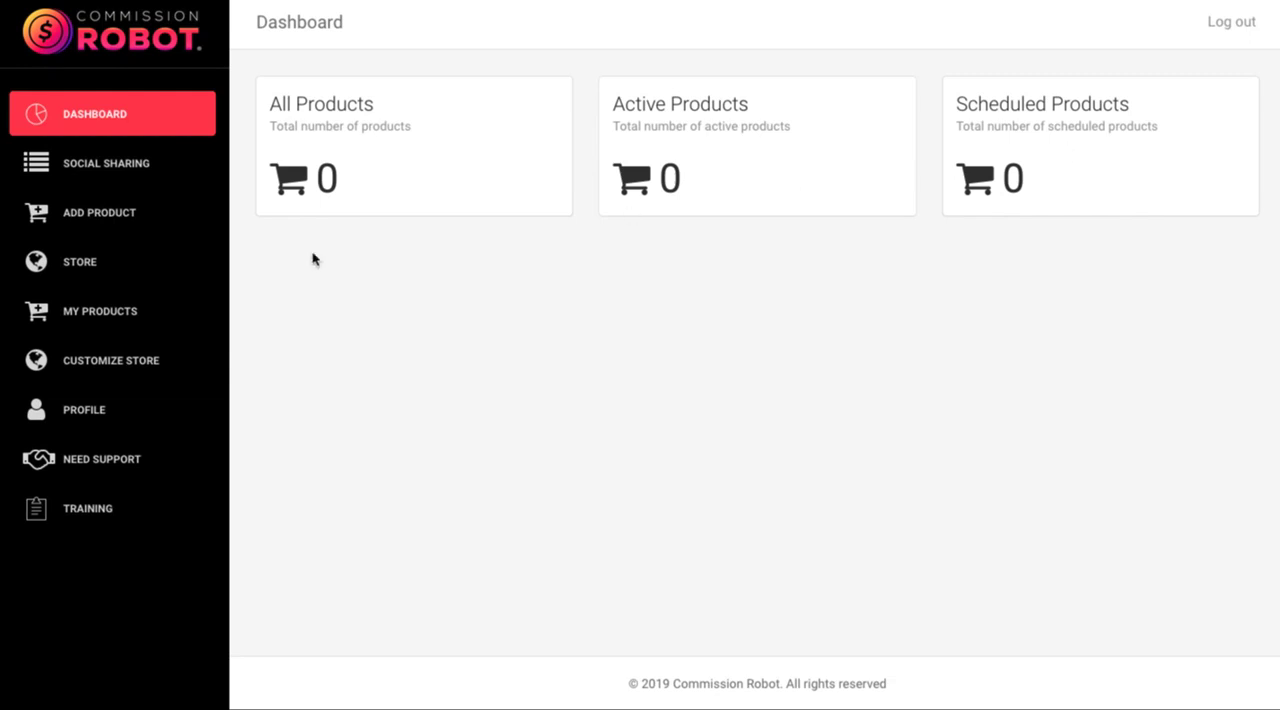
mouse_move(131, 82)
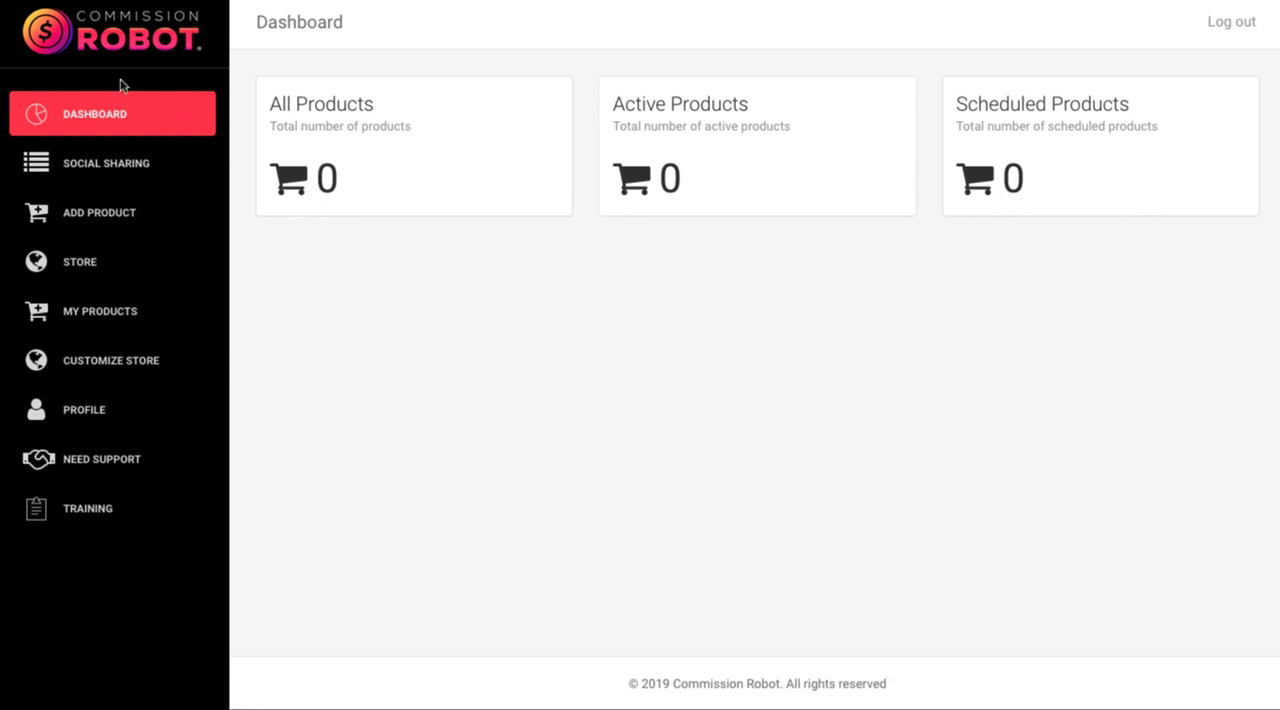
mouse_move(152, 89)
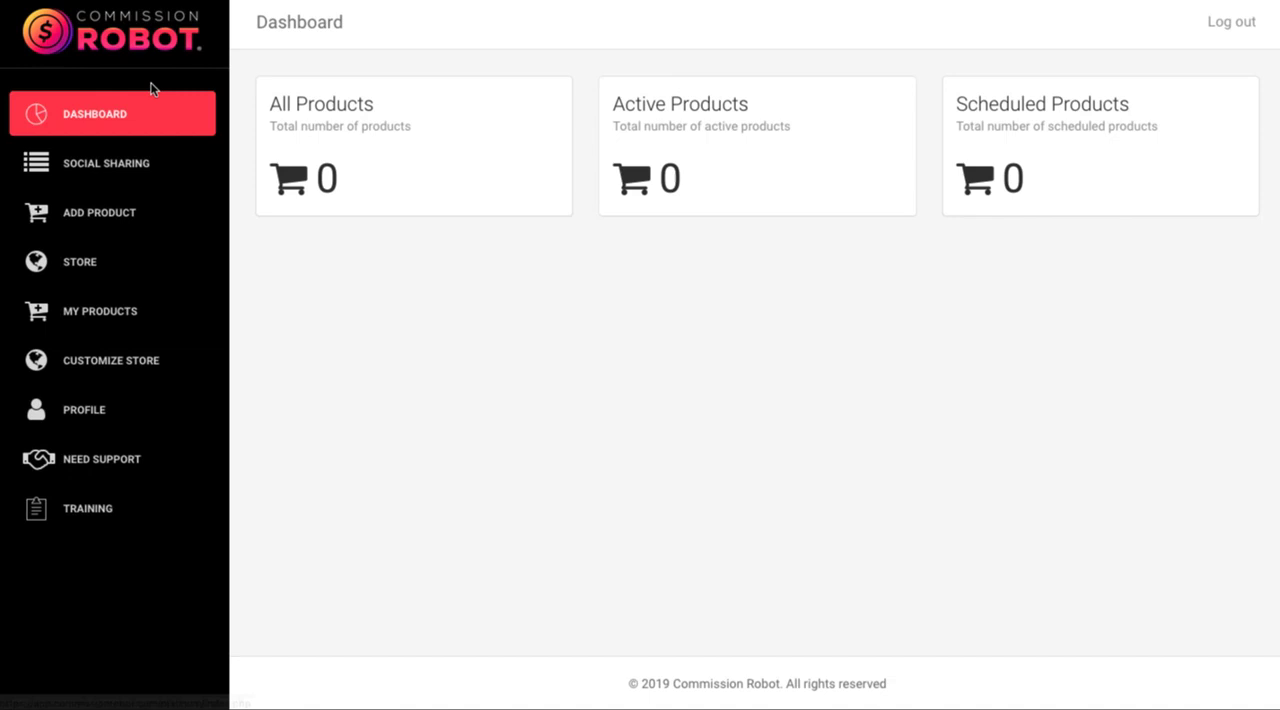
mouse_move(18, 370)
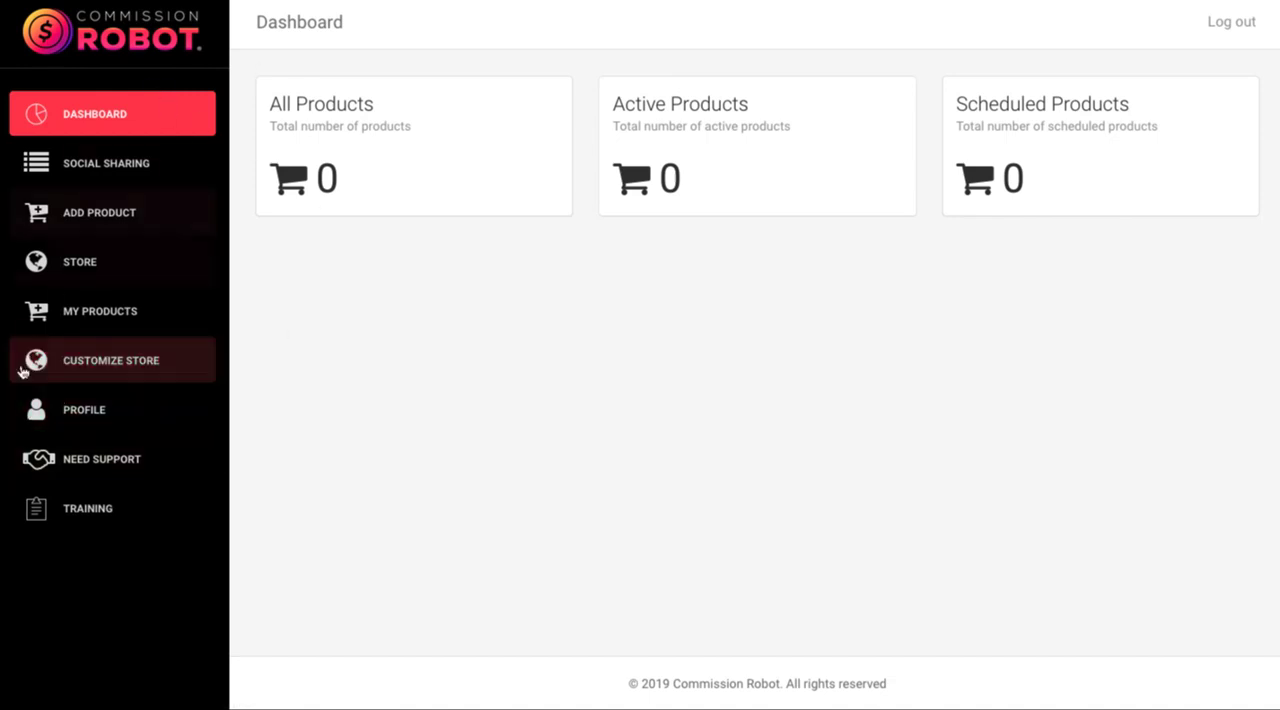
left_click(113, 212)
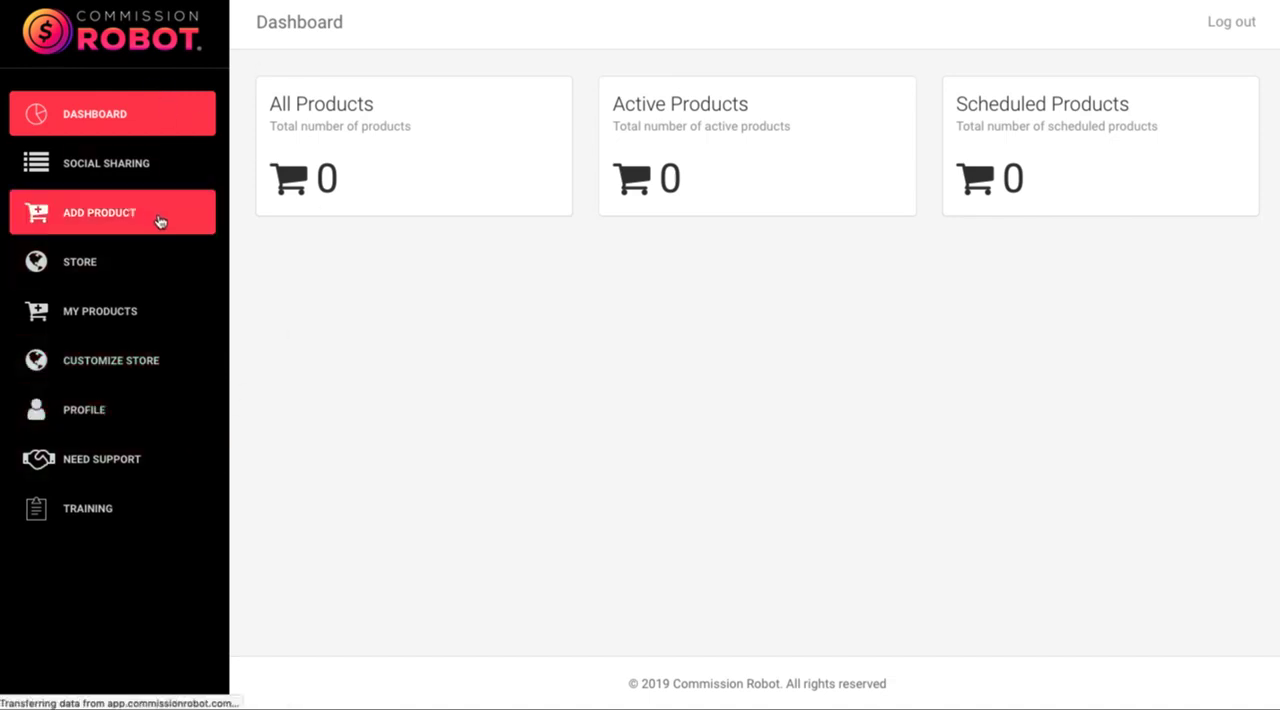
Scroll through the empty Add Product form, keep Product Rating at 1 Star, and leave it unsubmitted.
left_click(100, 211)
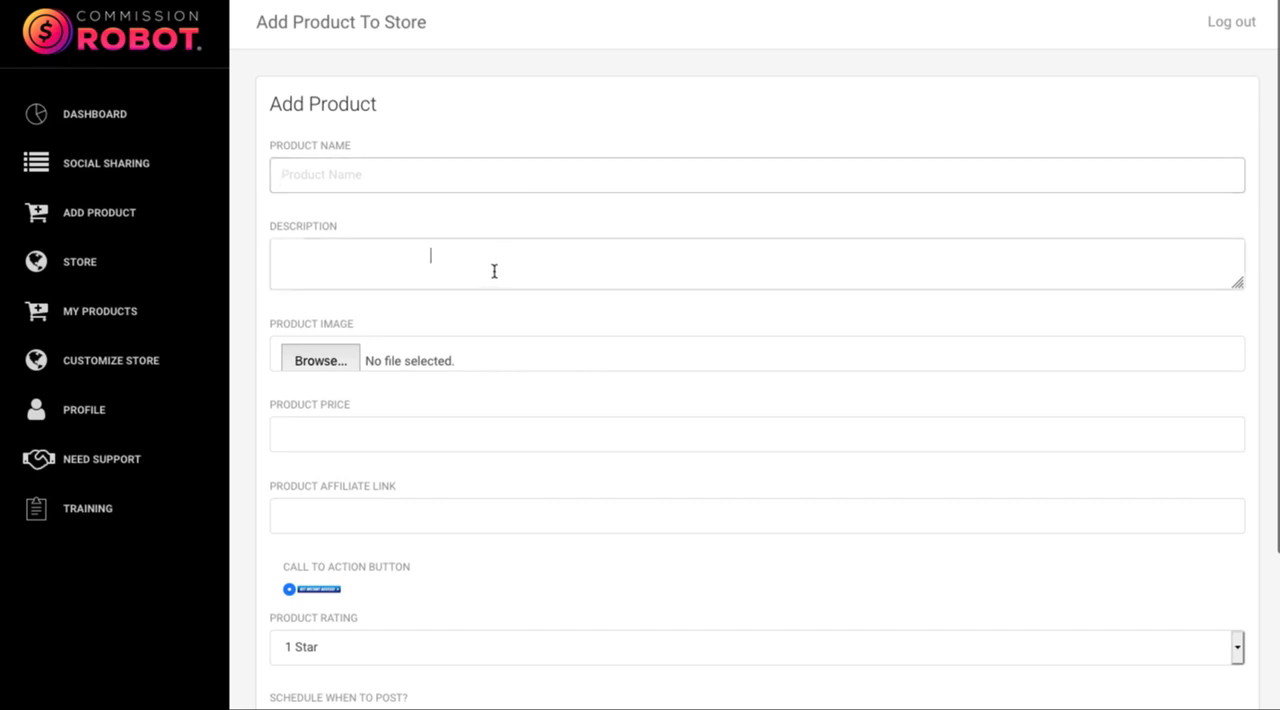
scroll("down", 3)
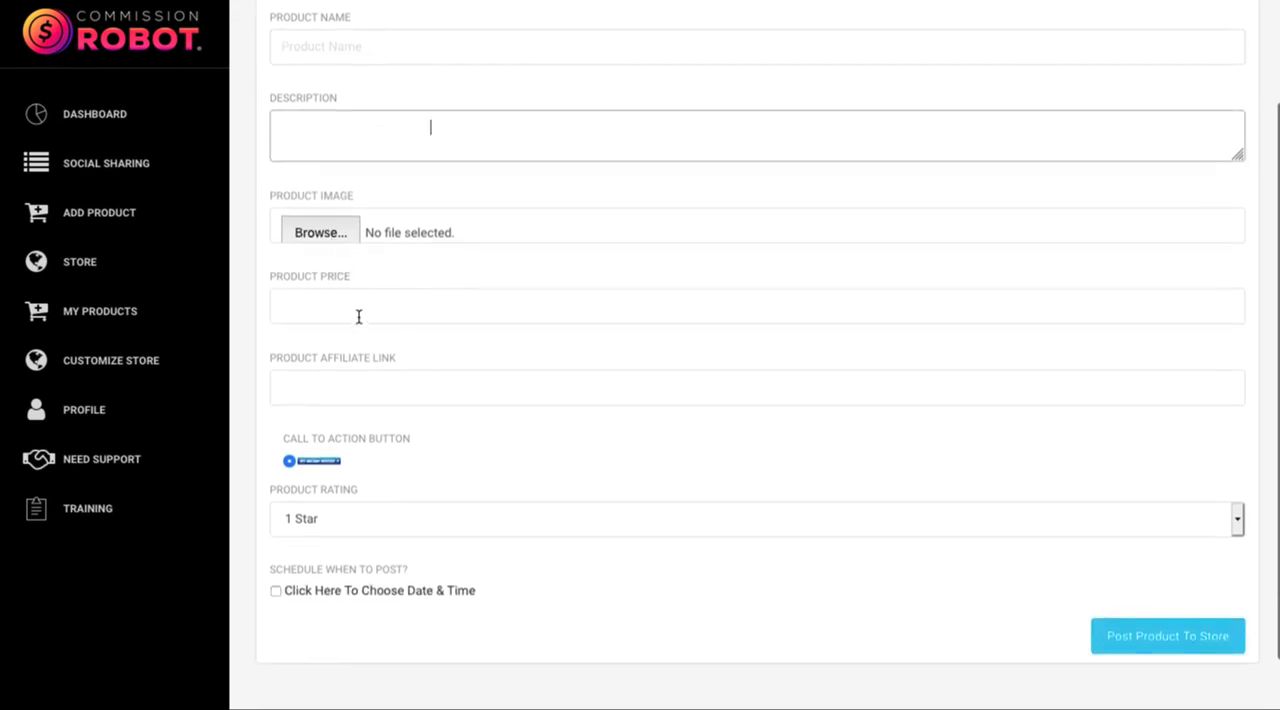
scroll("down", 3)
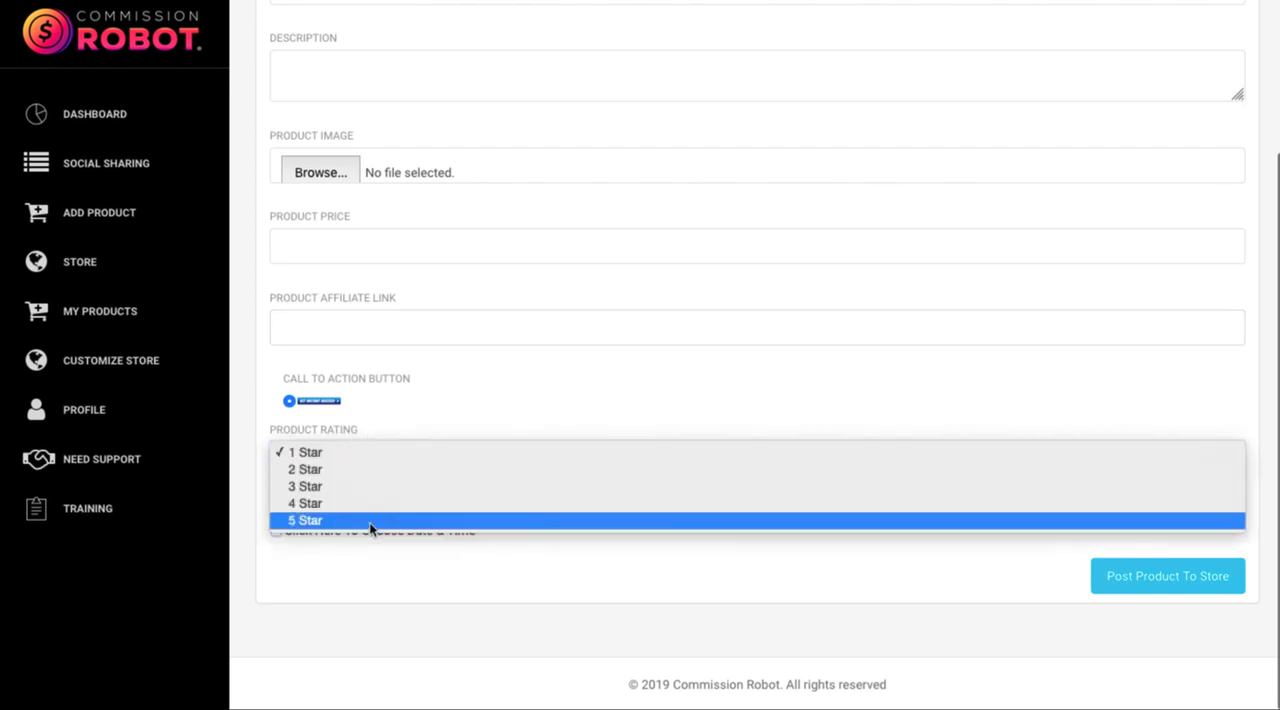
left_click(306, 452)
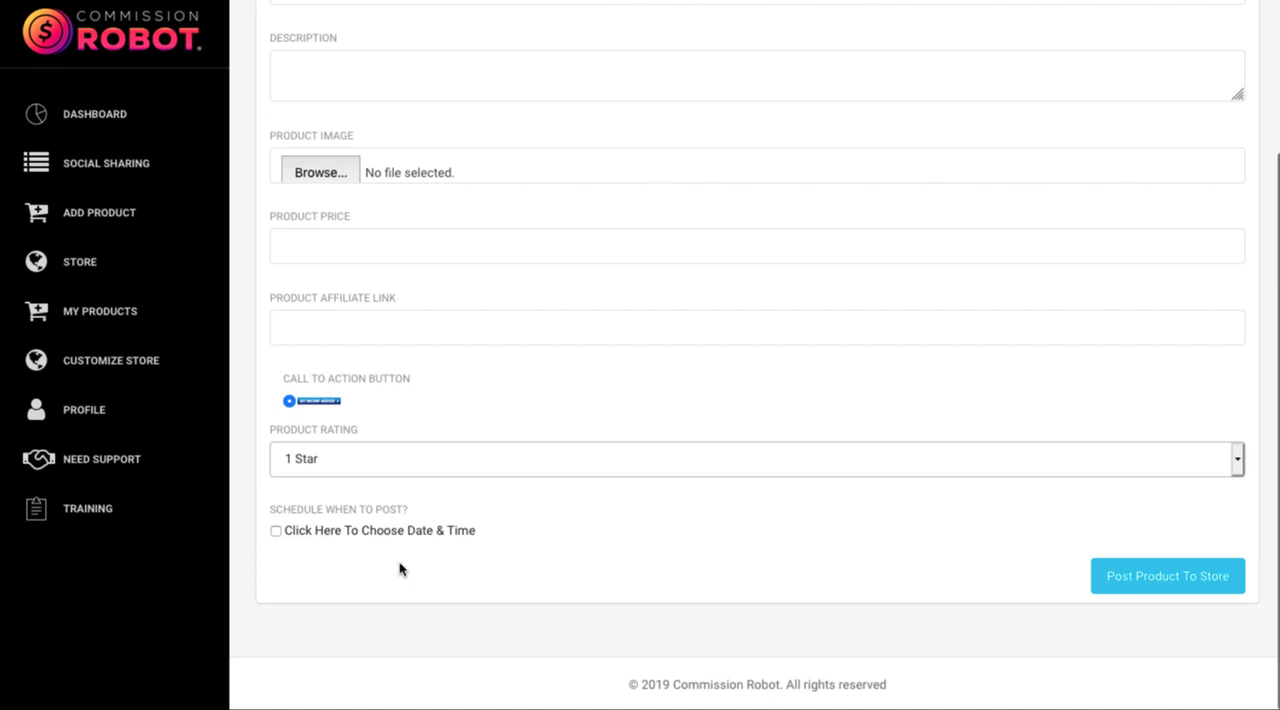
left_click(111, 360)
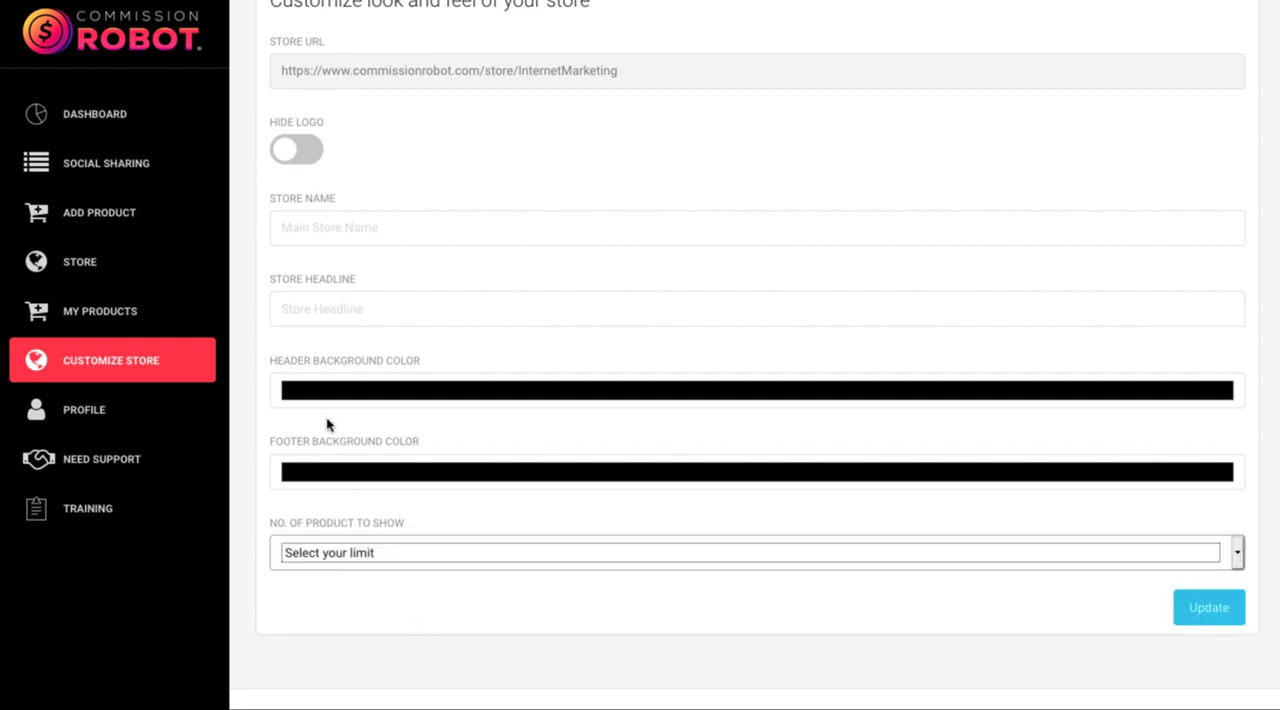
mouse_move(197, 258)
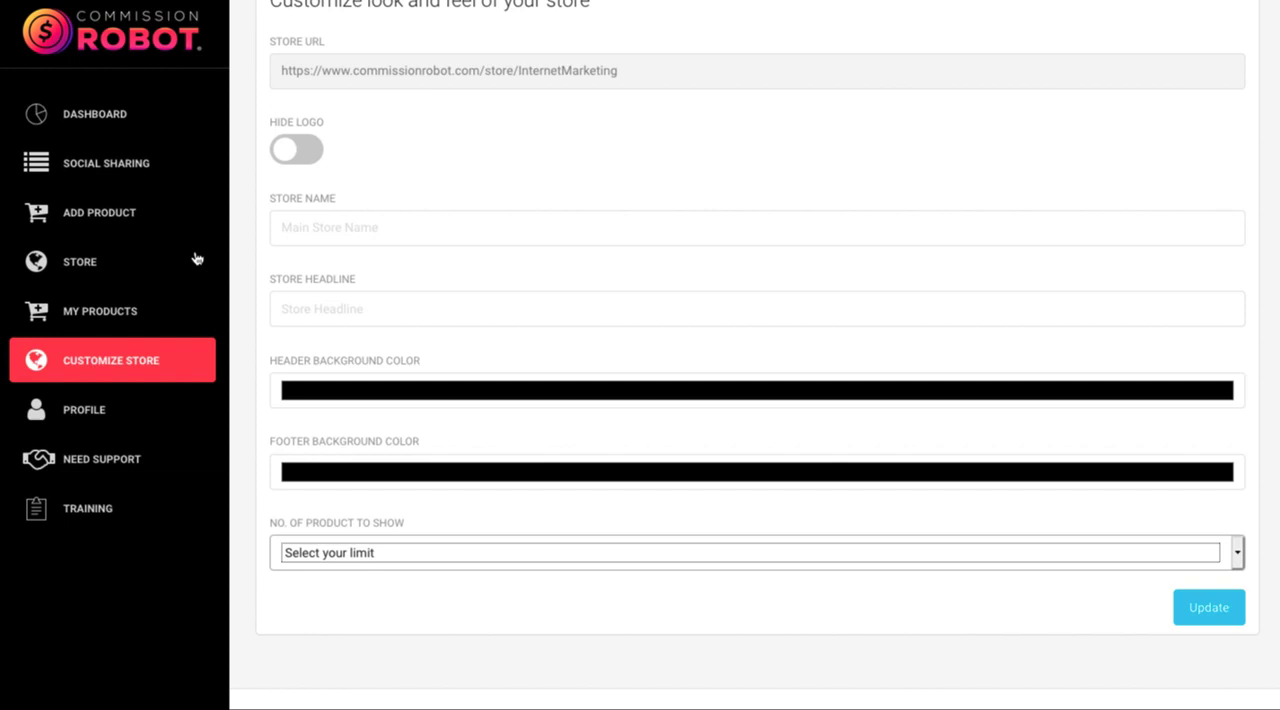
mouse_move(135, 178)
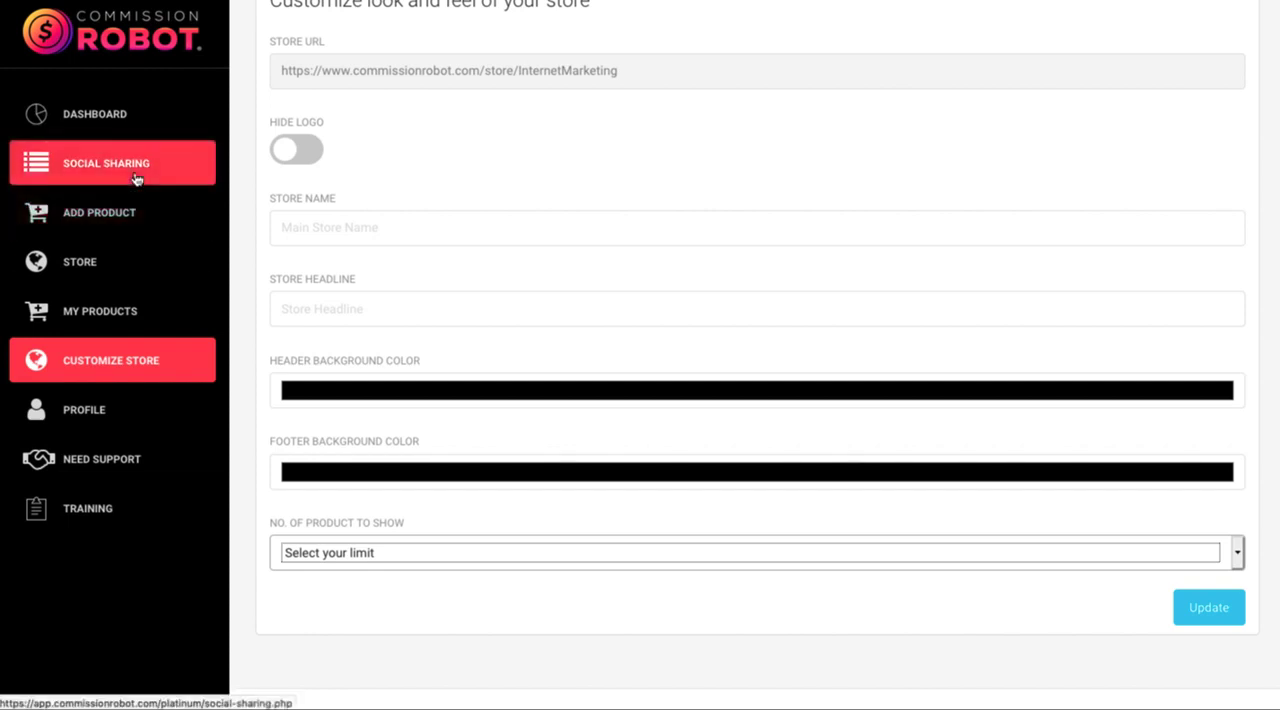
mouse_move(188, 168)
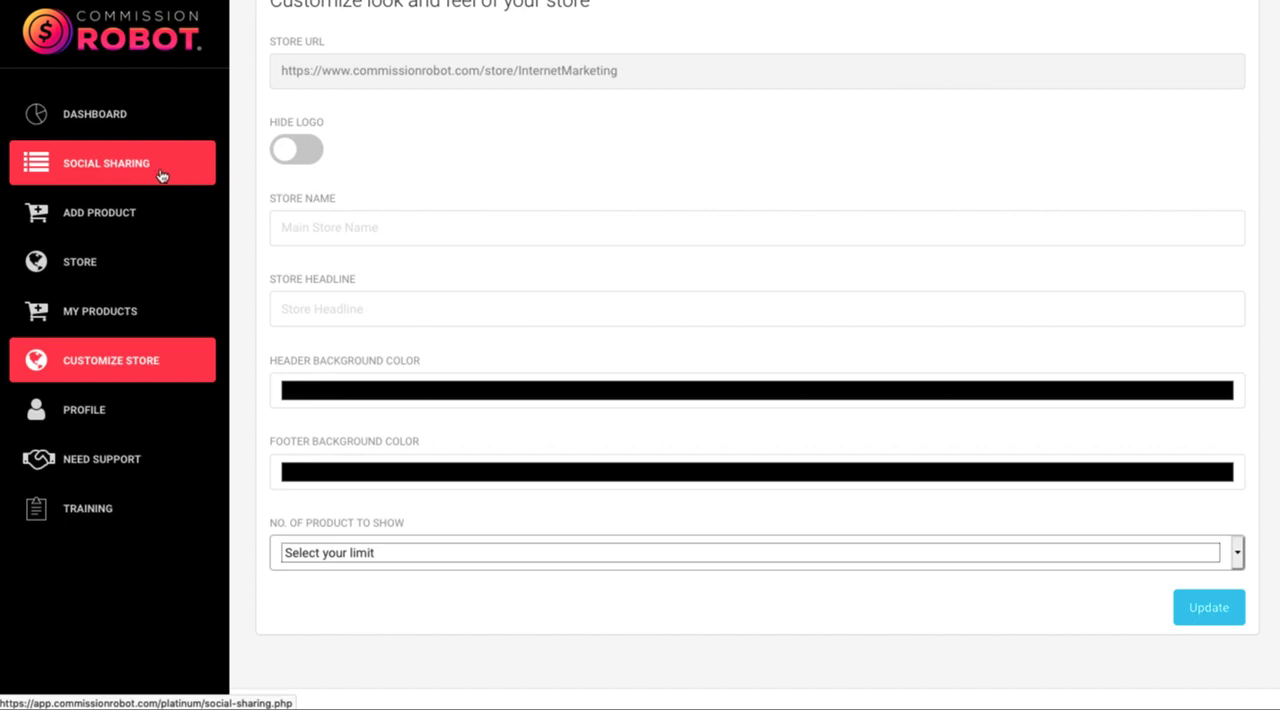
mouse_move(415, 202)
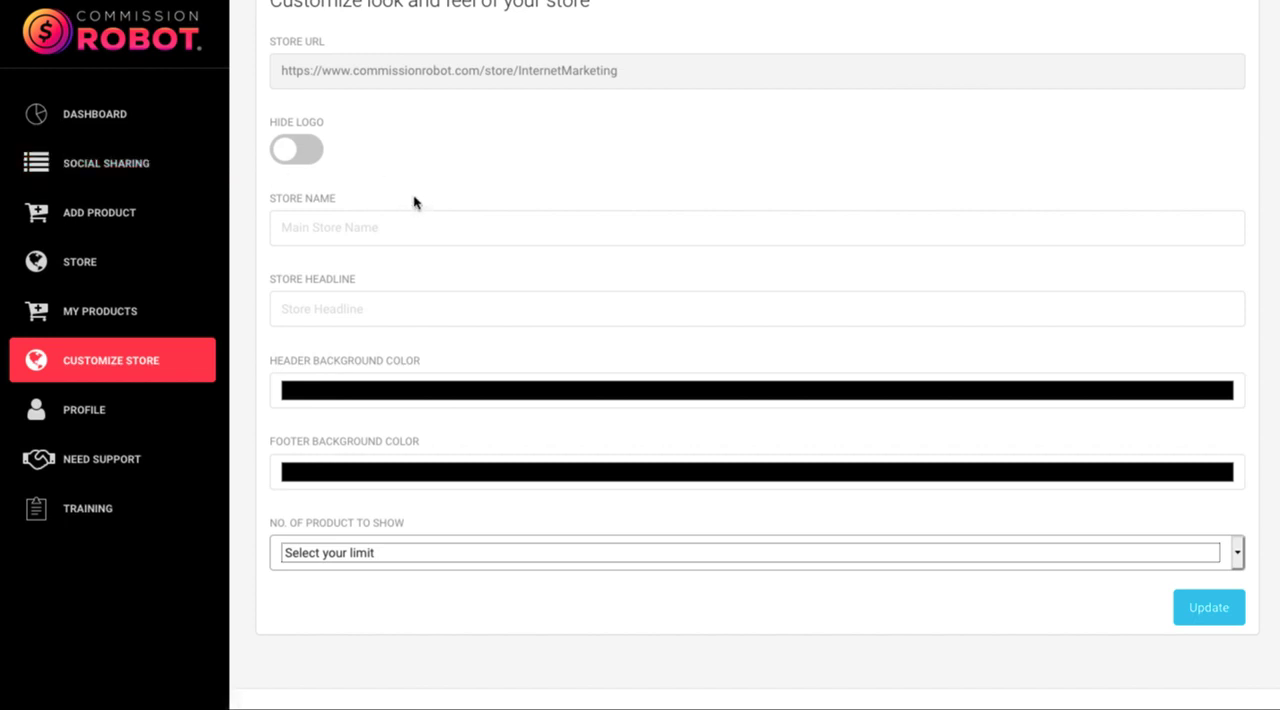
mouse_move(166, 468)
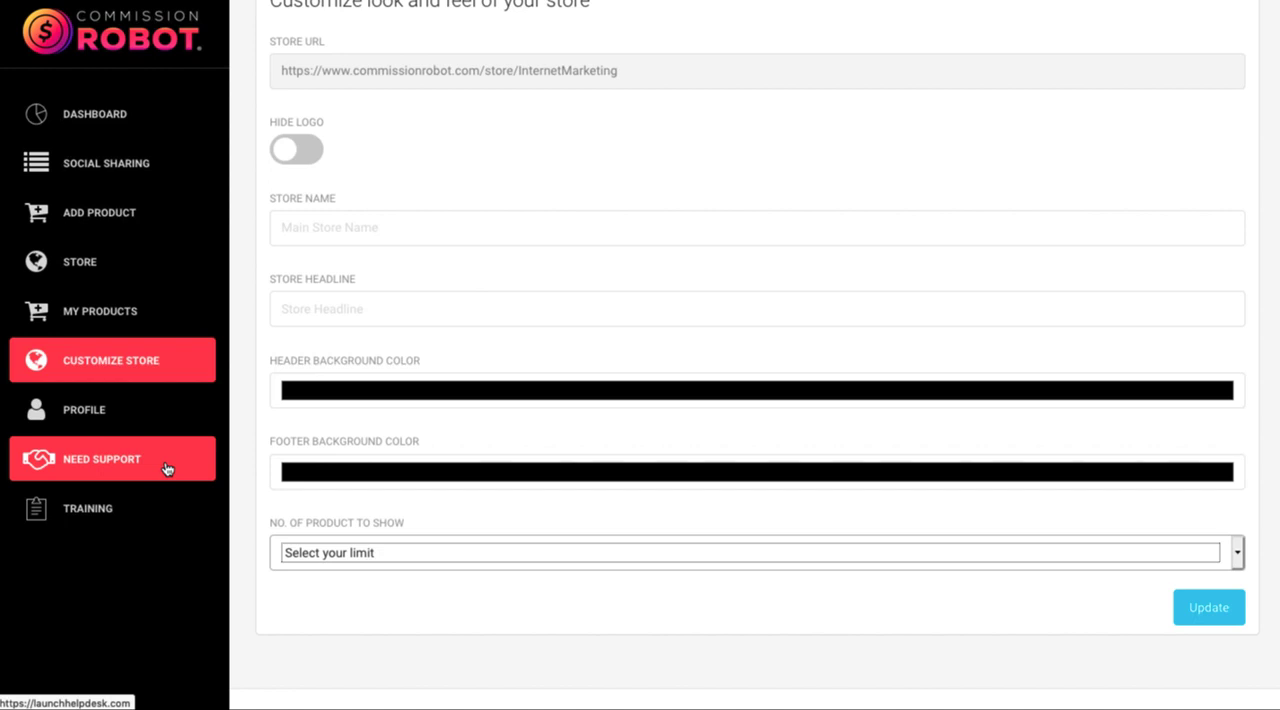
mouse_move(174, 466)
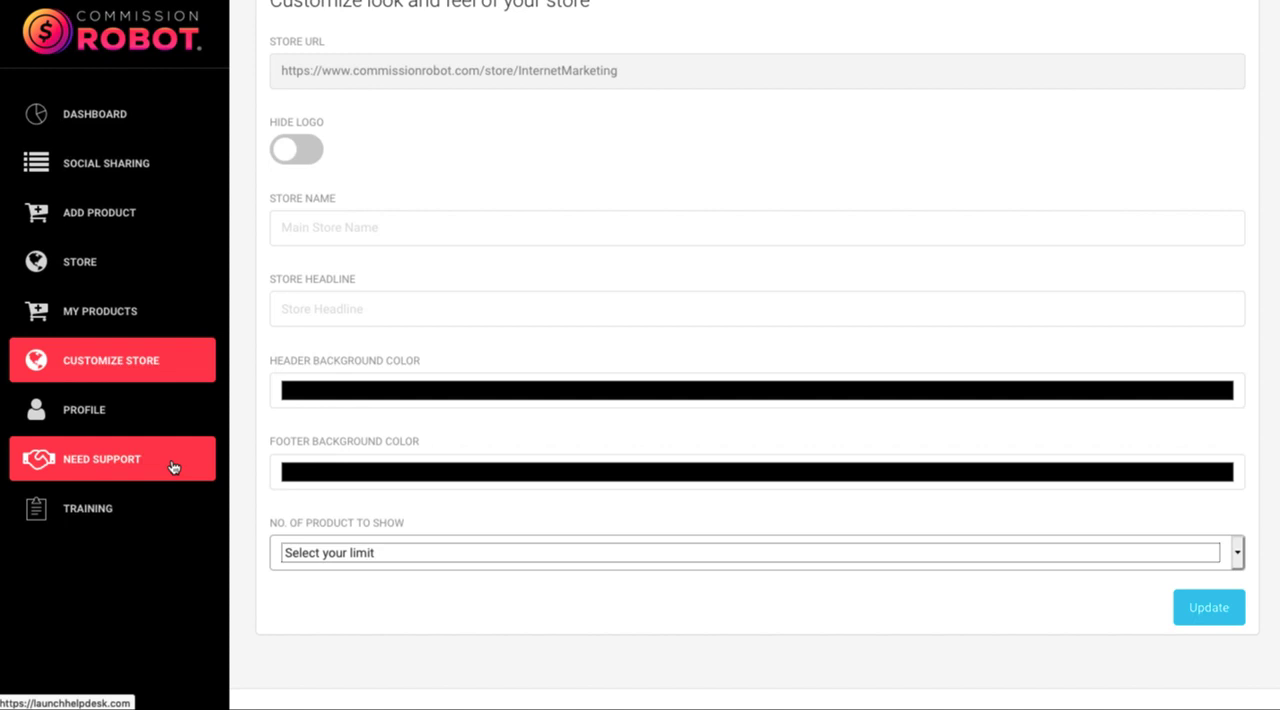